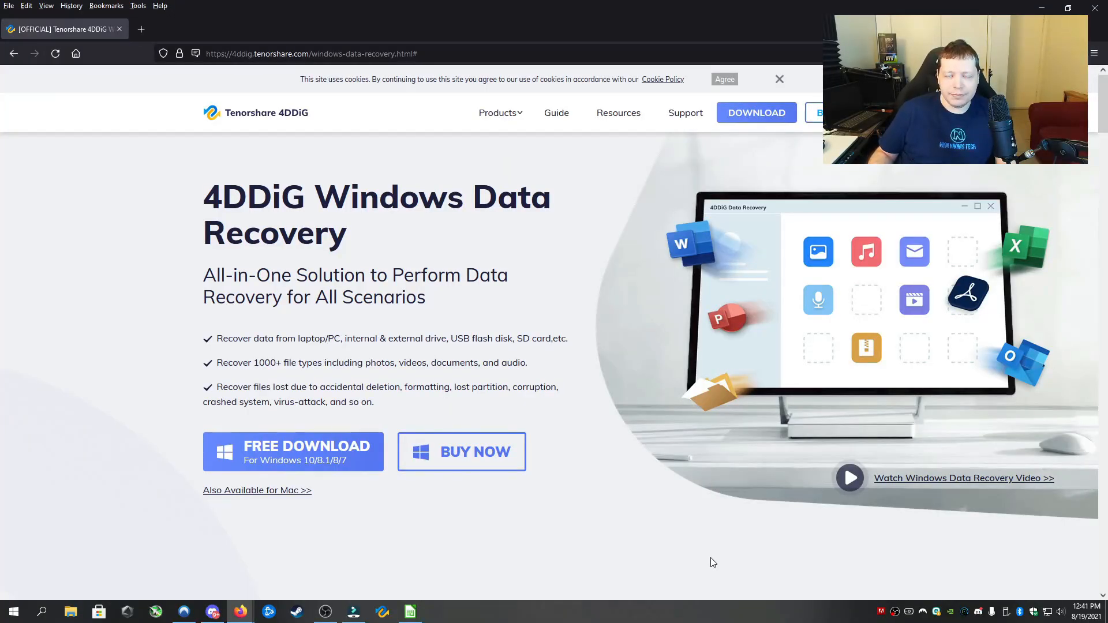
- Scroll the 4DDiG product page down to the supported data types section
scroll(down, 3)
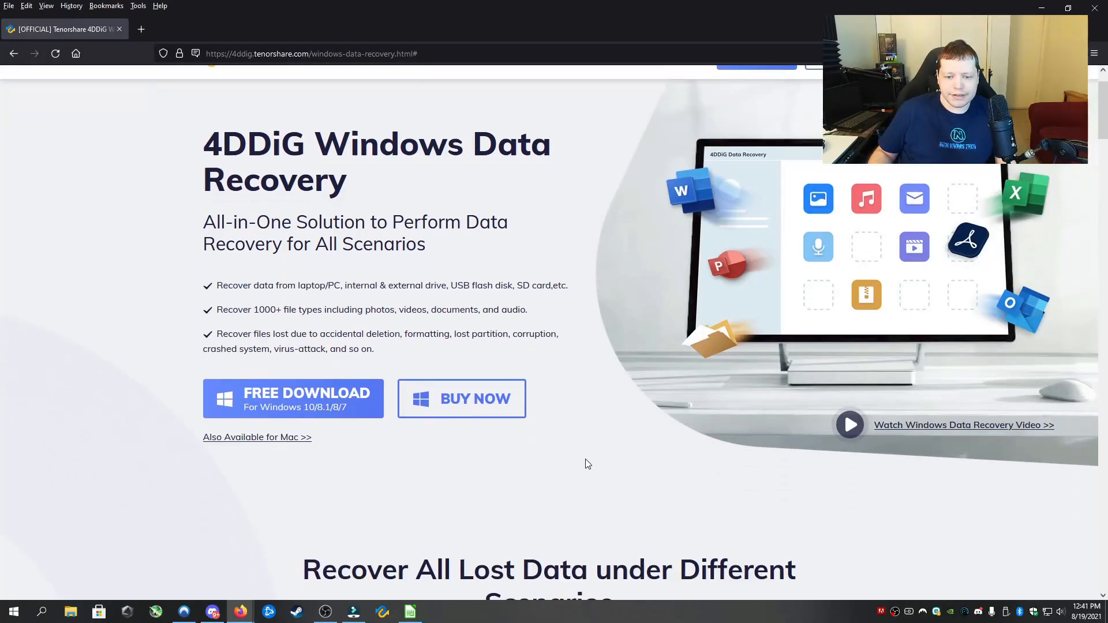
scroll(down, 3)
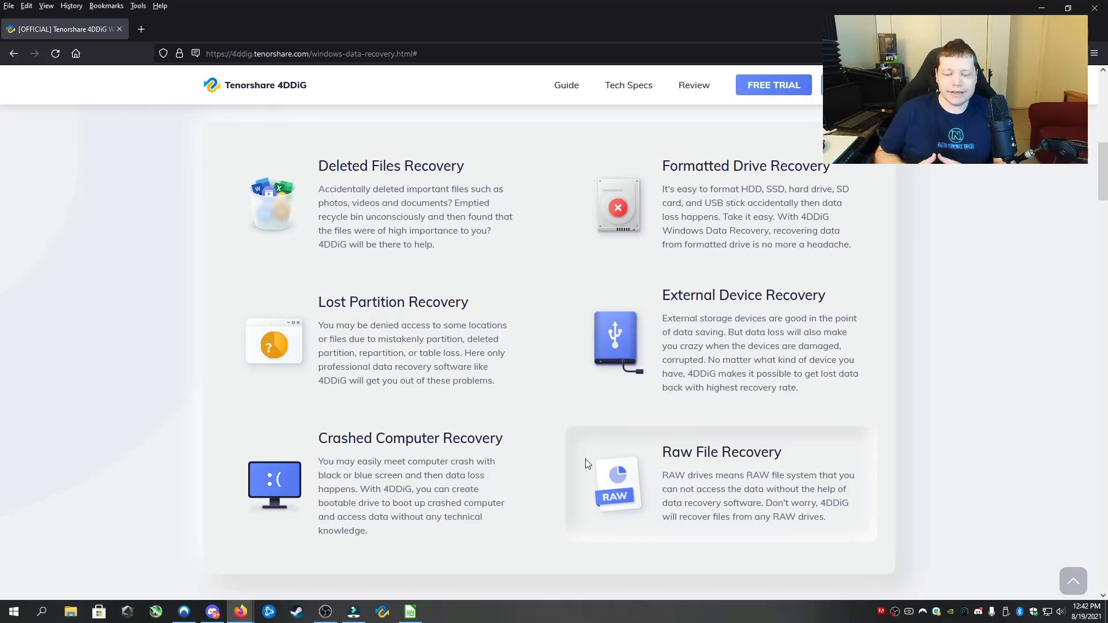
scroll(down, 3)
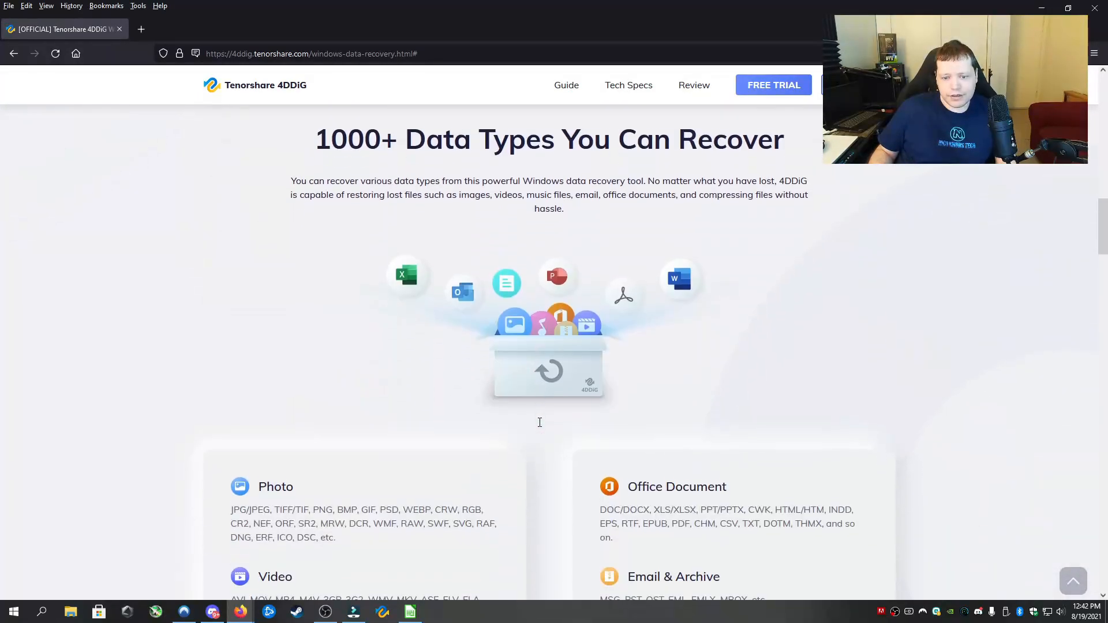
scroll(down, 3)
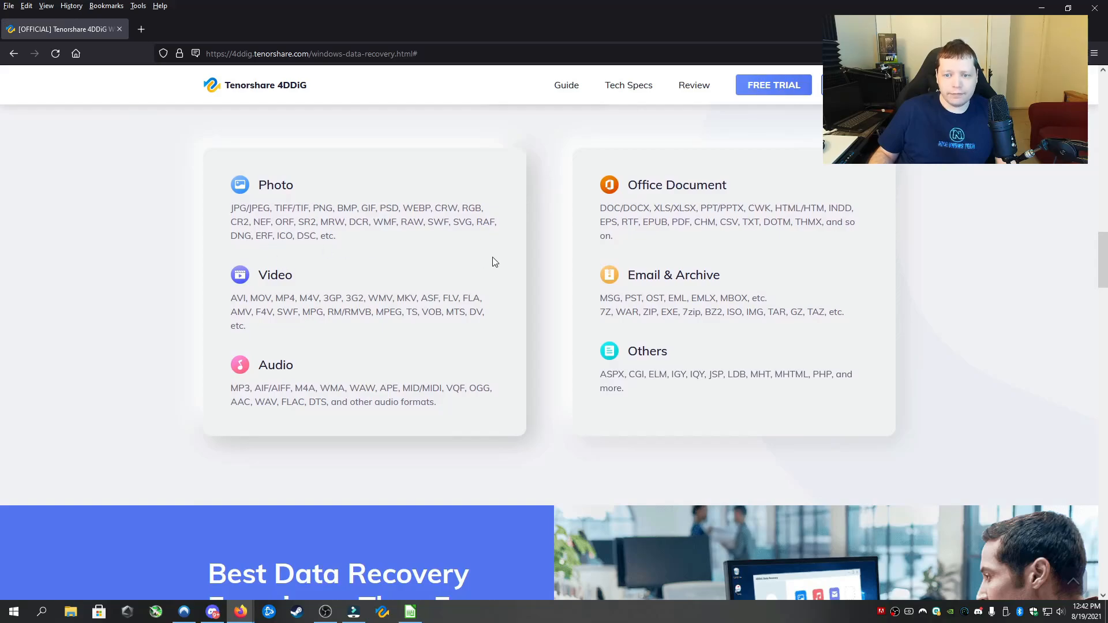
mouse_move(453, 421)
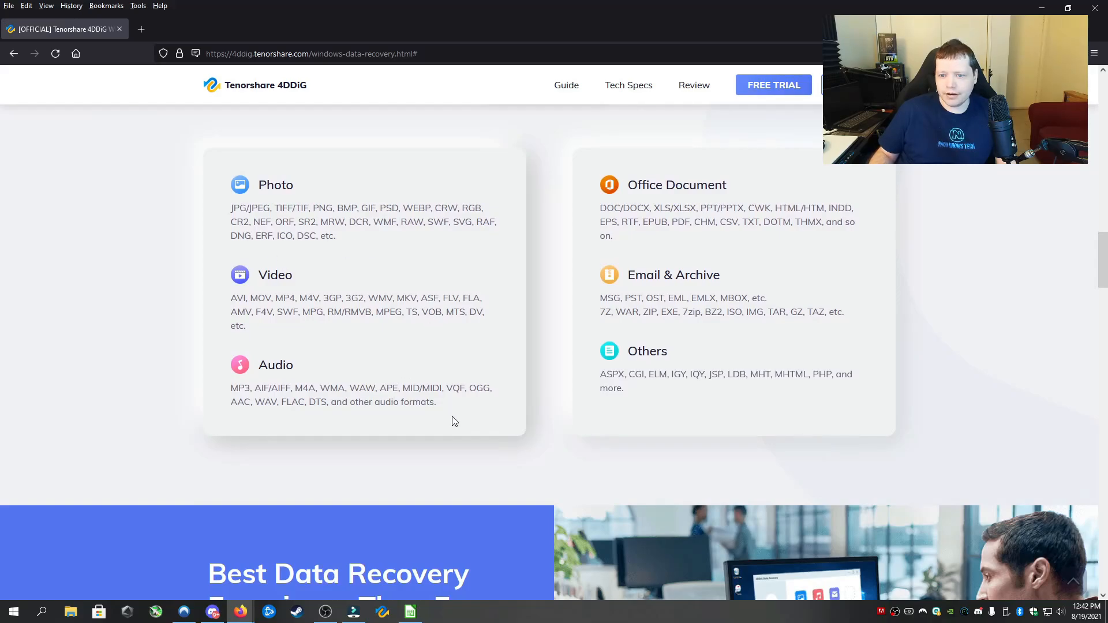
mouse_move(620, 287)
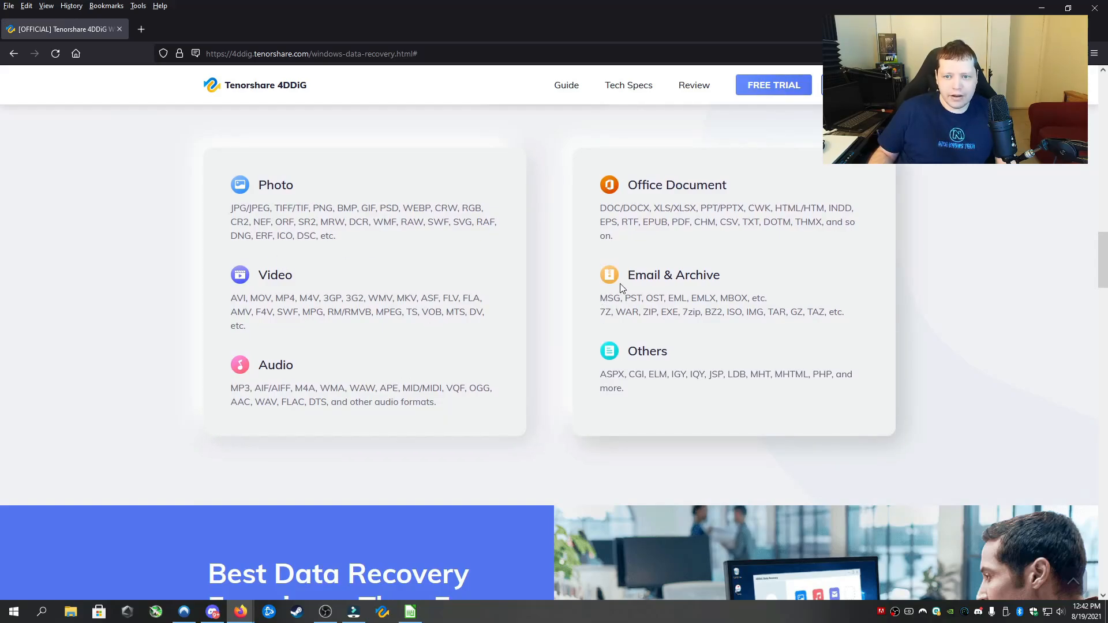
mouse_move(733, 393)
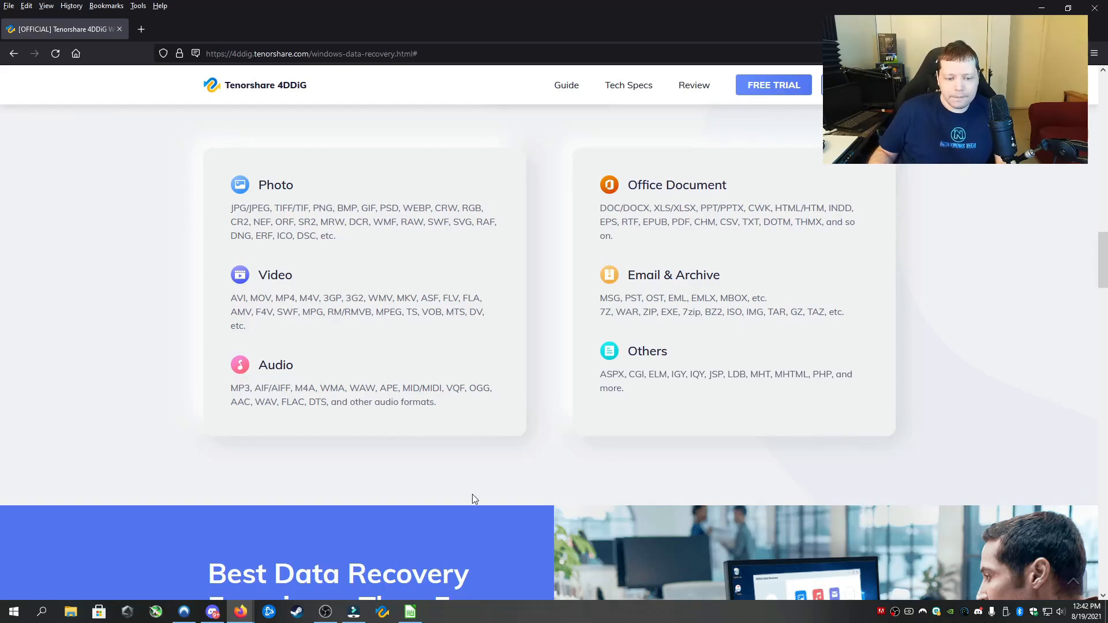
mouse_move(541, 441)
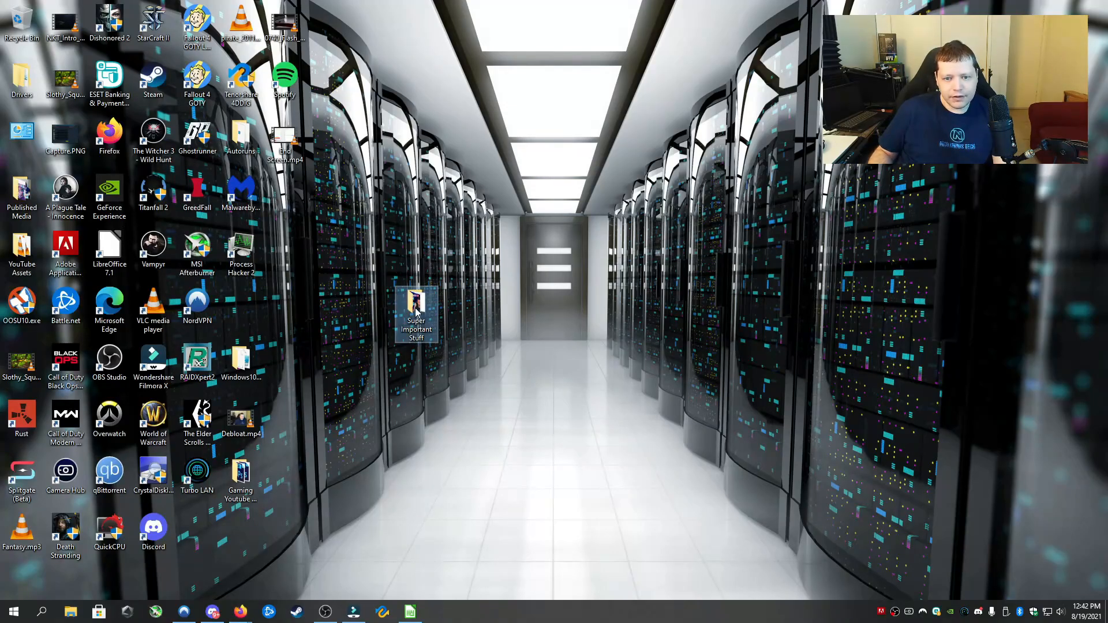
- Open Super Important Stuff, drag its four files onto SanDisk USB (F:), and select them there
double_click(415, 315)
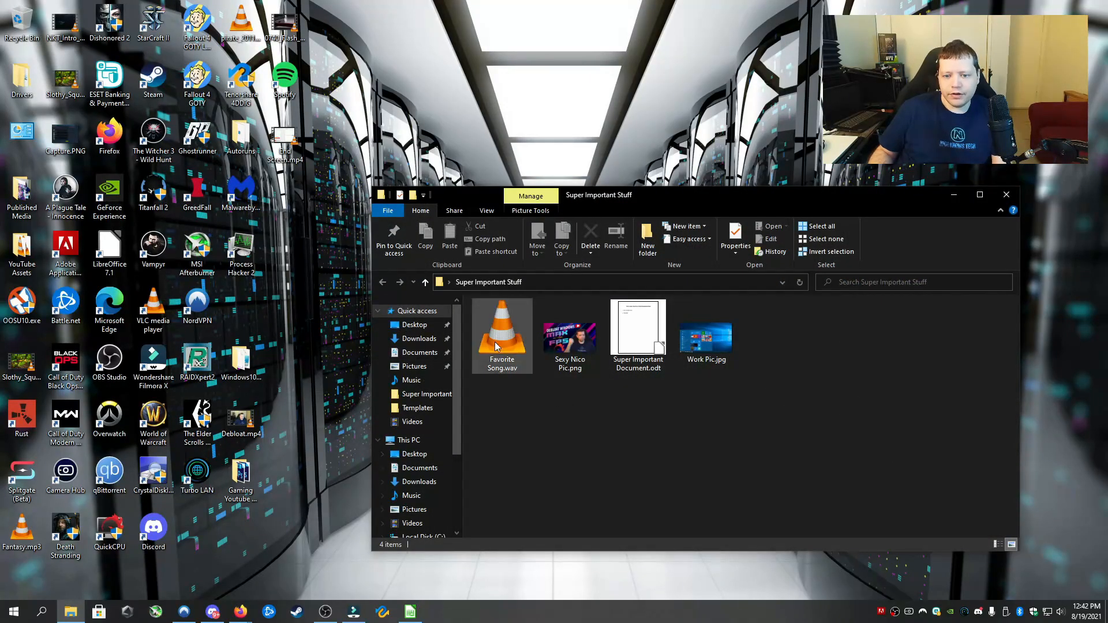
mouse_move(570, 336)
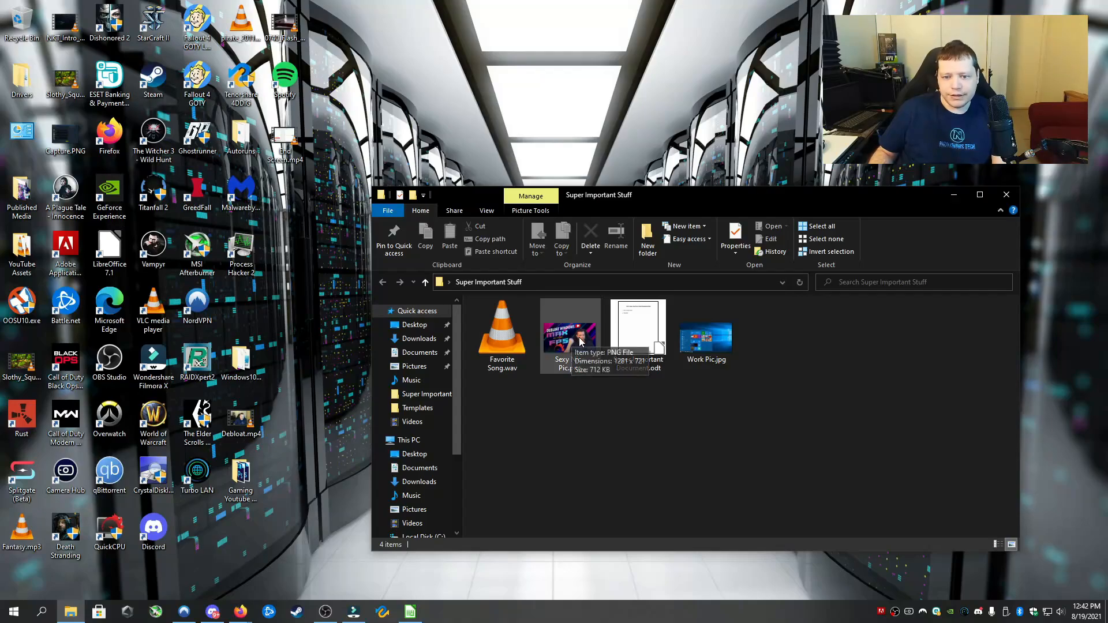
mouse_move(702, 392)
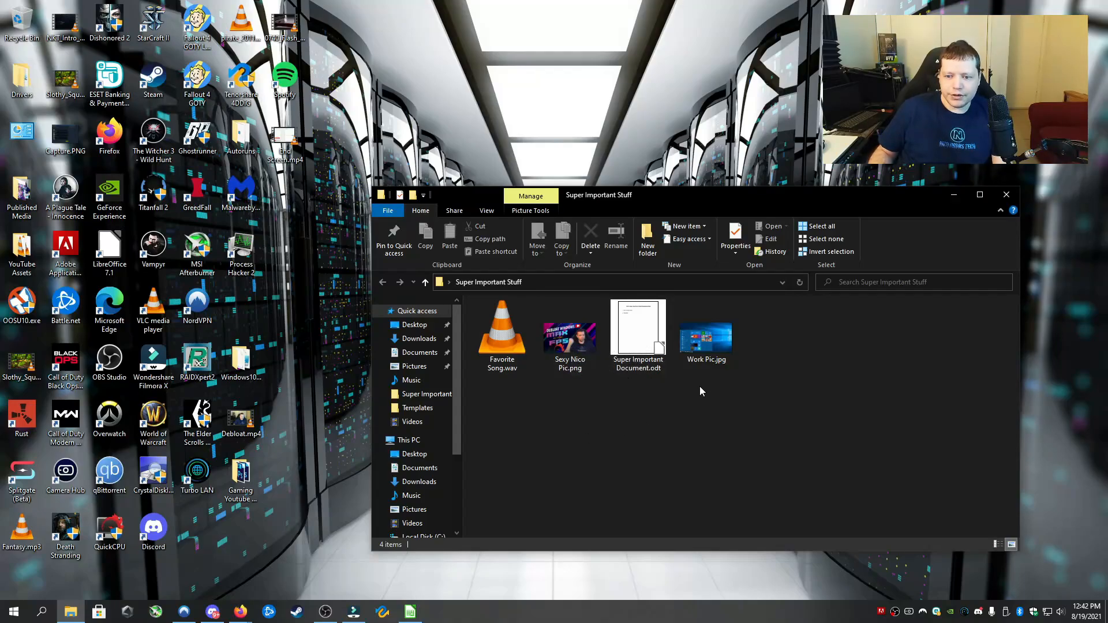
mouse_move(635, 417)
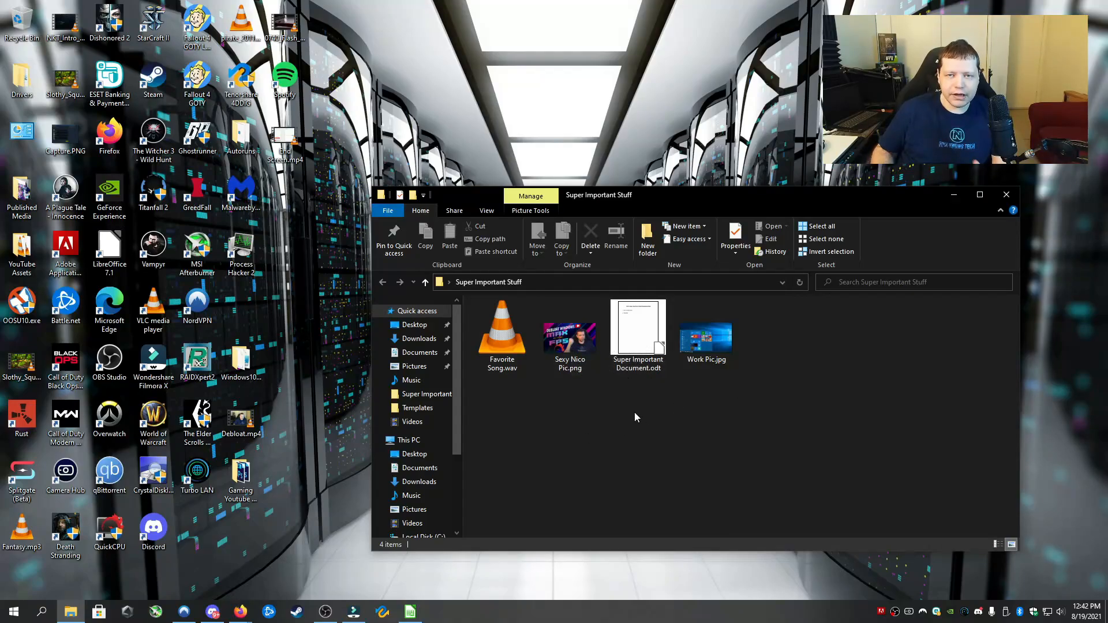
mouse_move(525, 475)
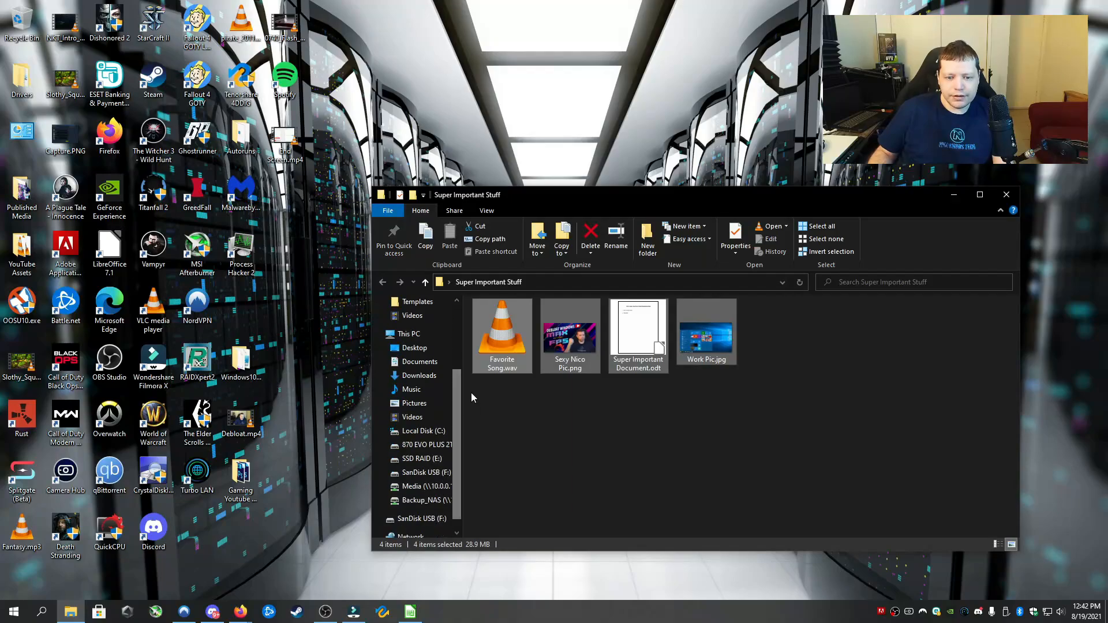
drag(502, 332, 424, 472)
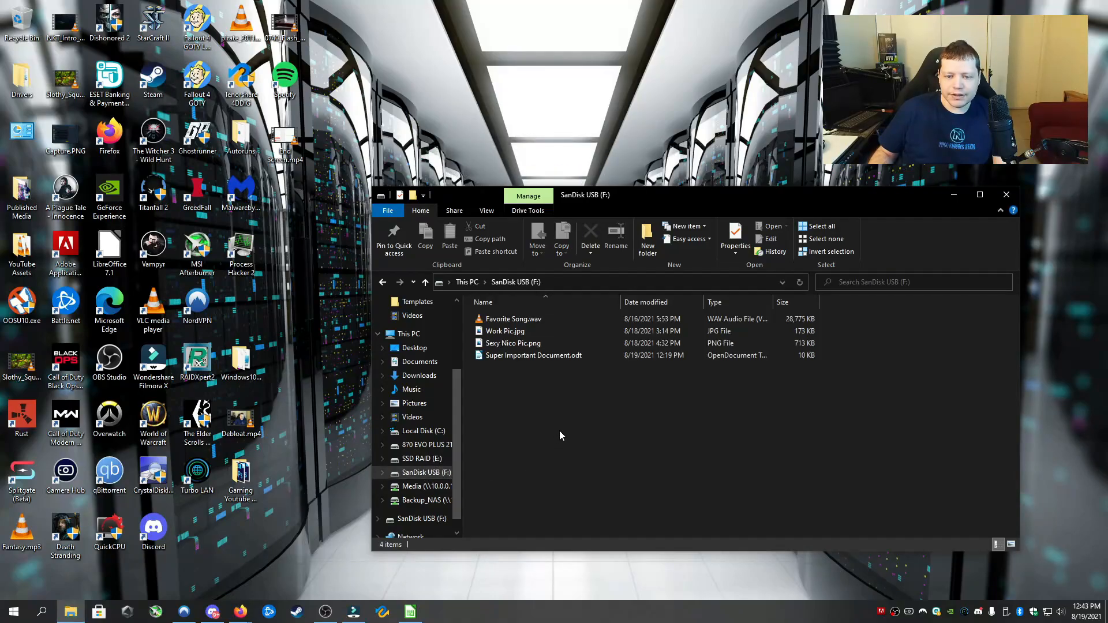
drag(509, 318, 523, 396)
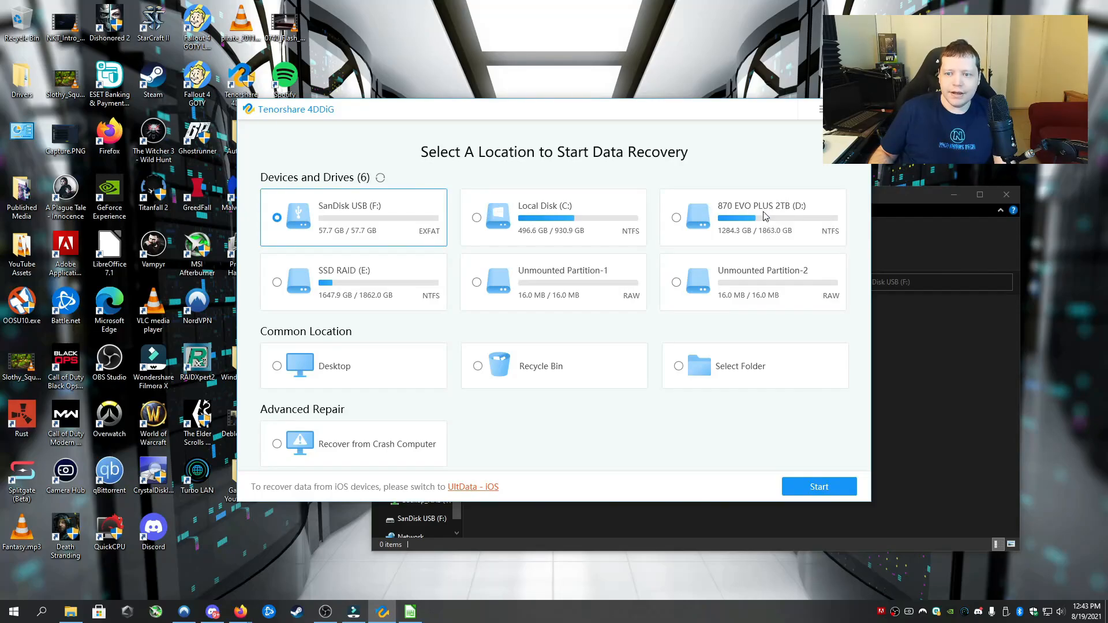
mouse_move(530, 292)
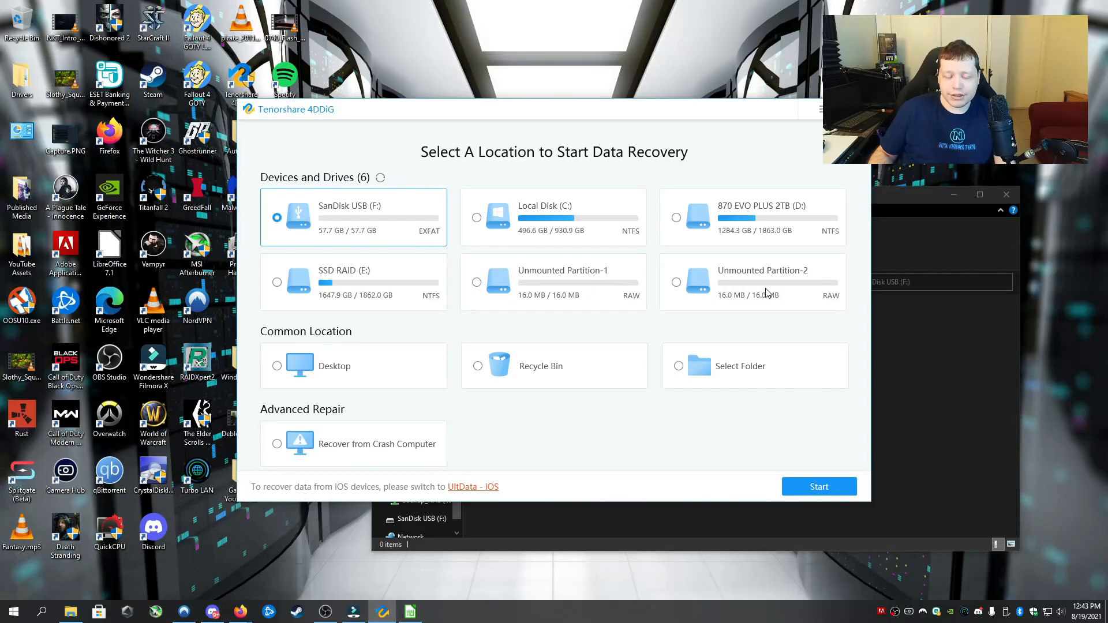
mouse_move(487, 375)
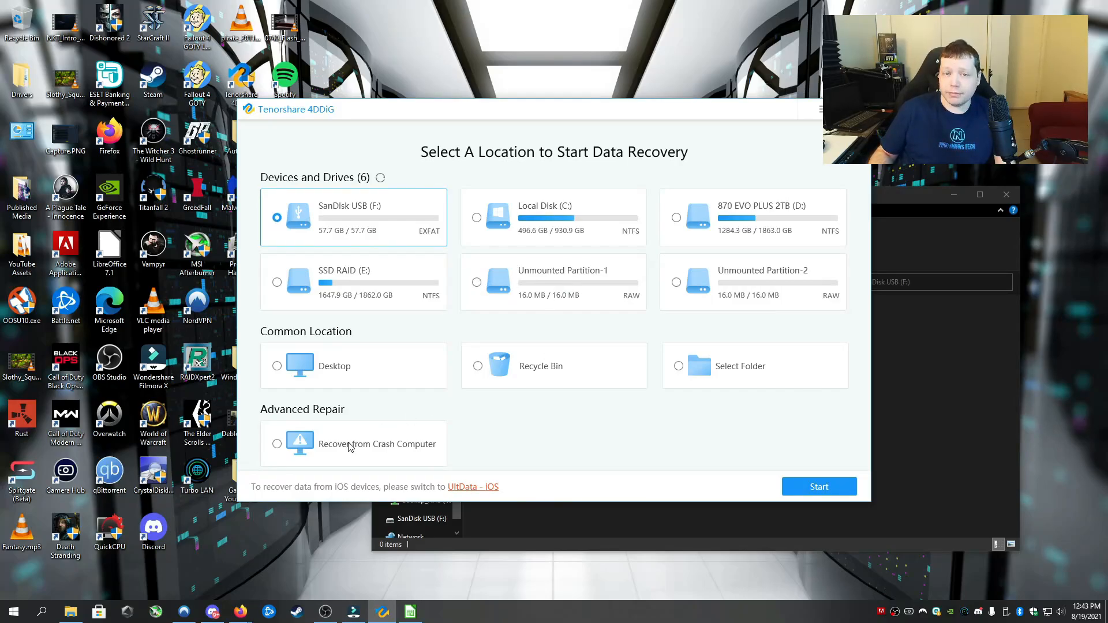
mouse_move(707, 377)
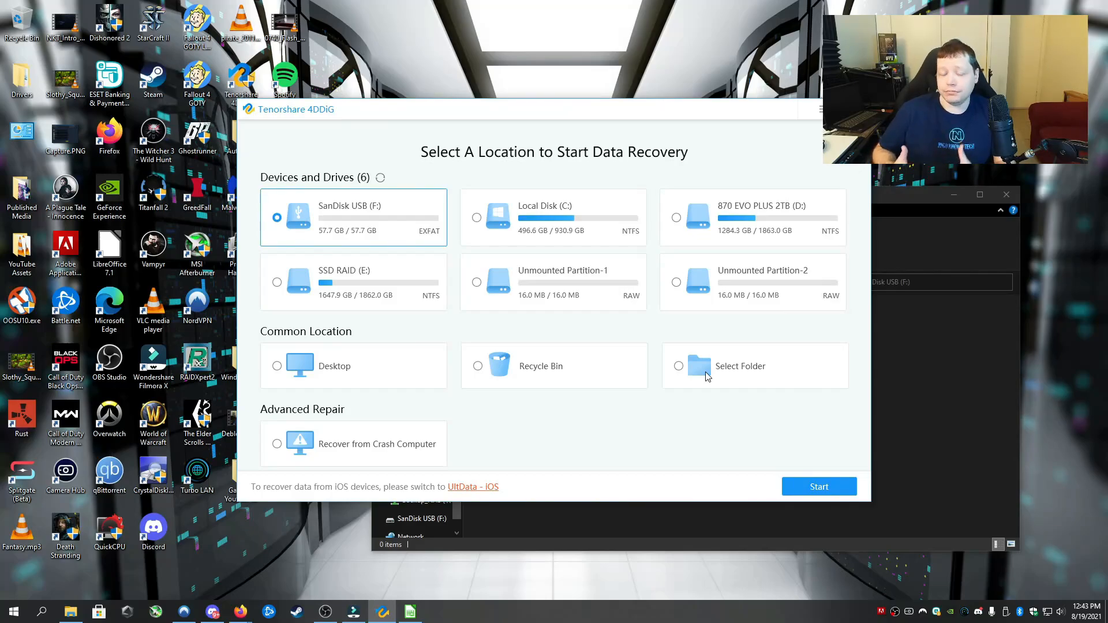
mouse_move(696, 447)
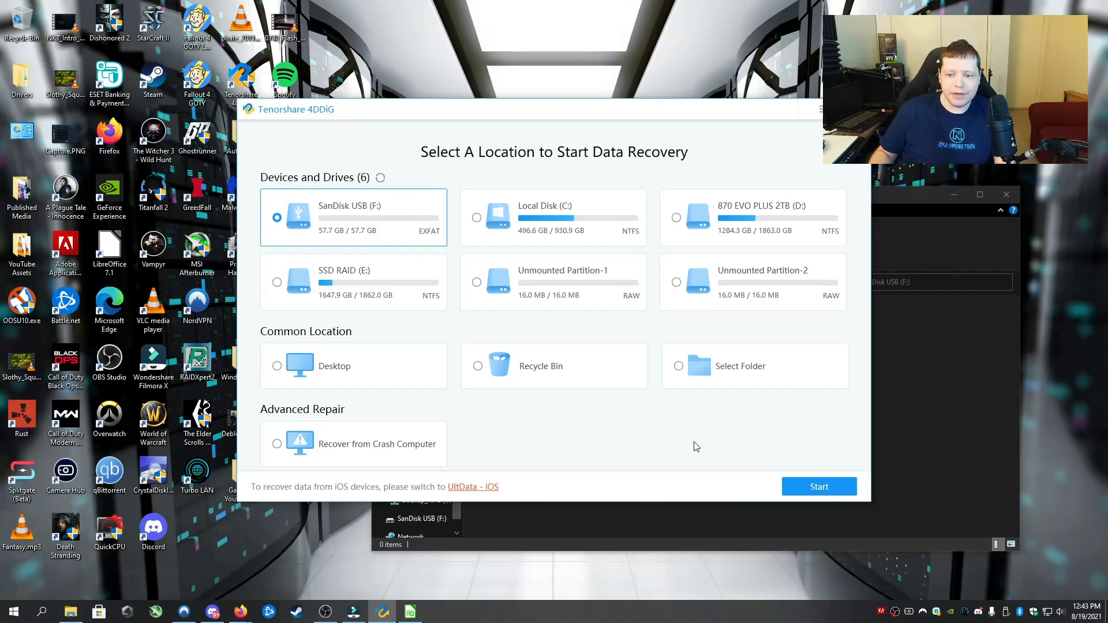